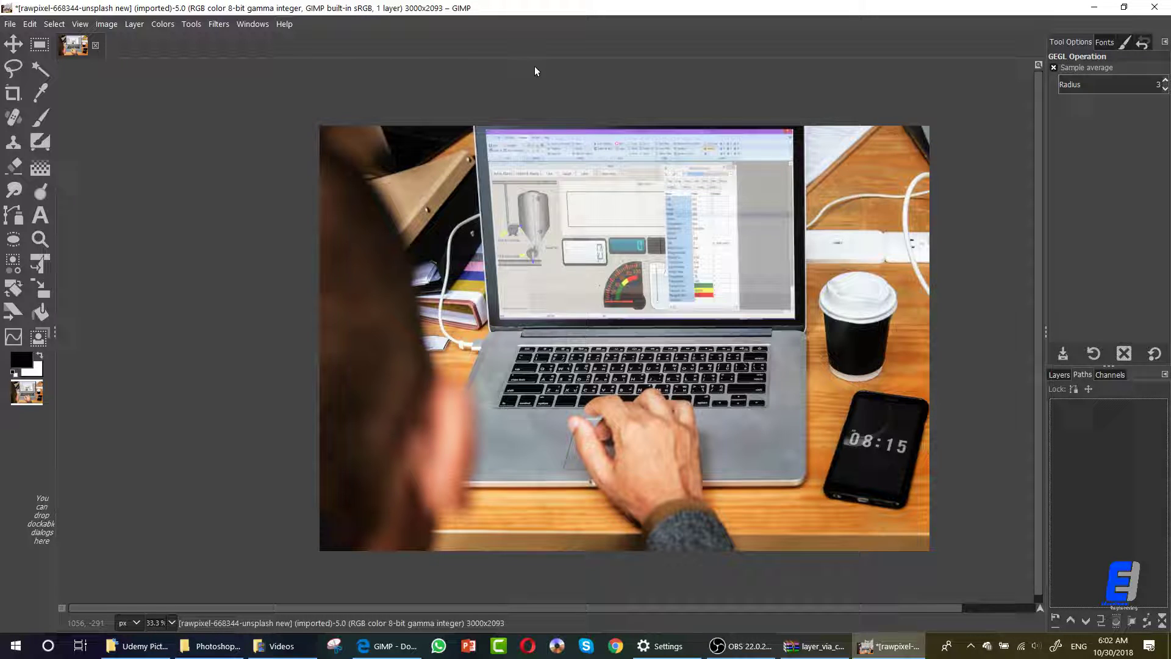
Brighten the photo with a smooth Value curve lifting the midtones, via Colors > Curves
left_click(1059, 374)
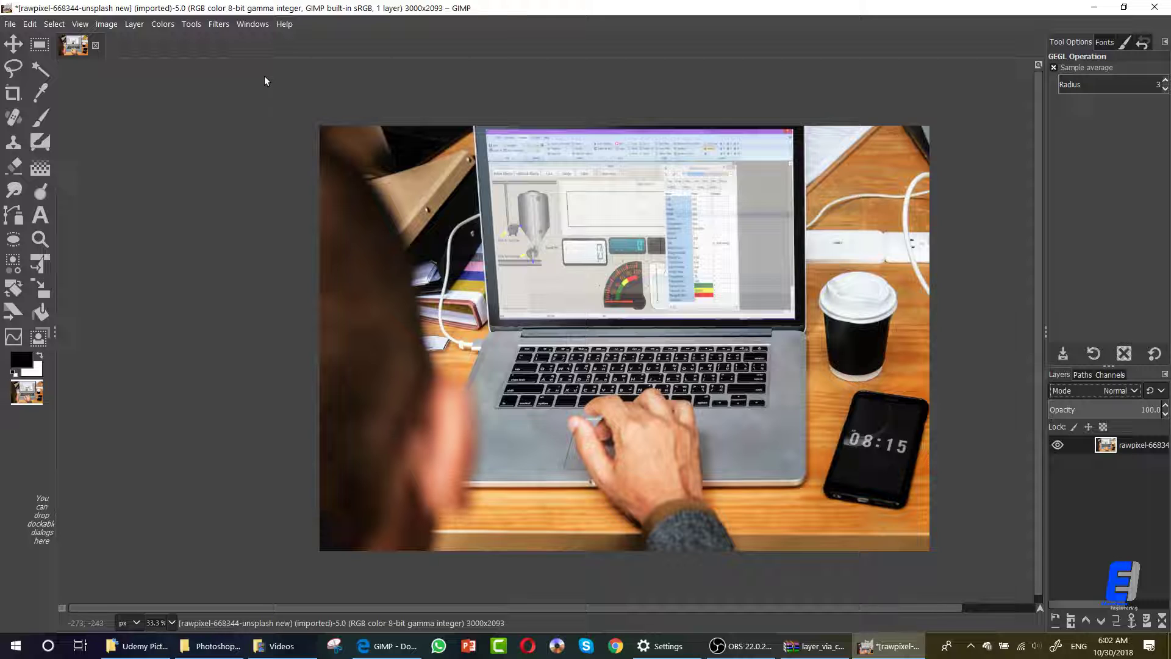
mouse_move(758, 342)
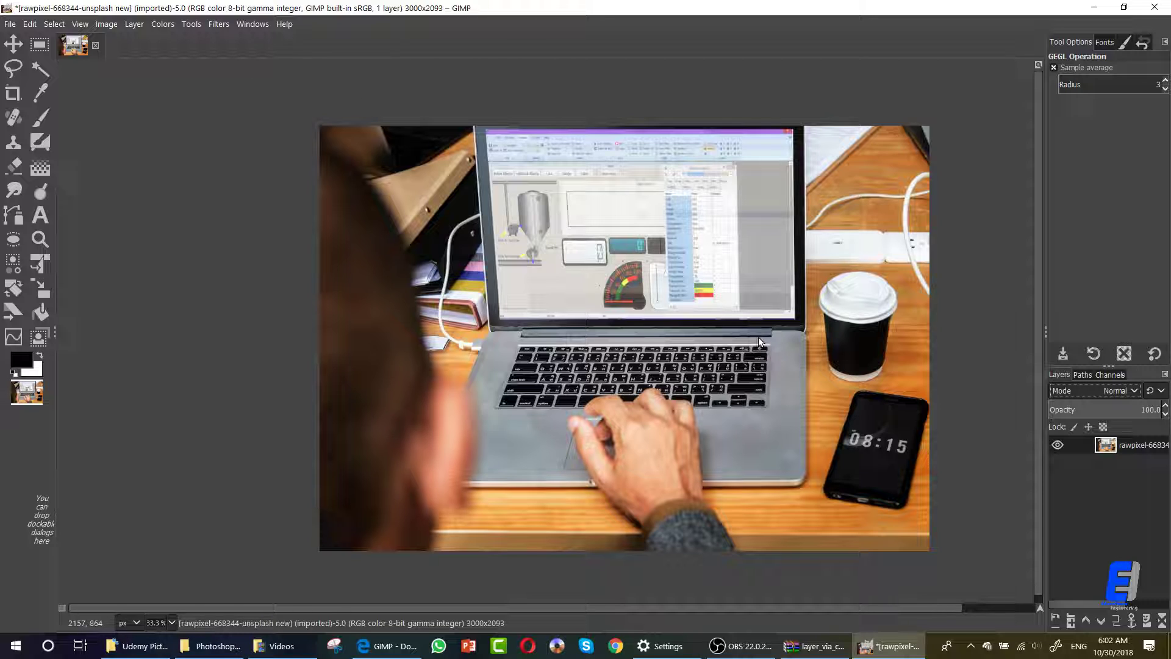
left_click(162, 24)
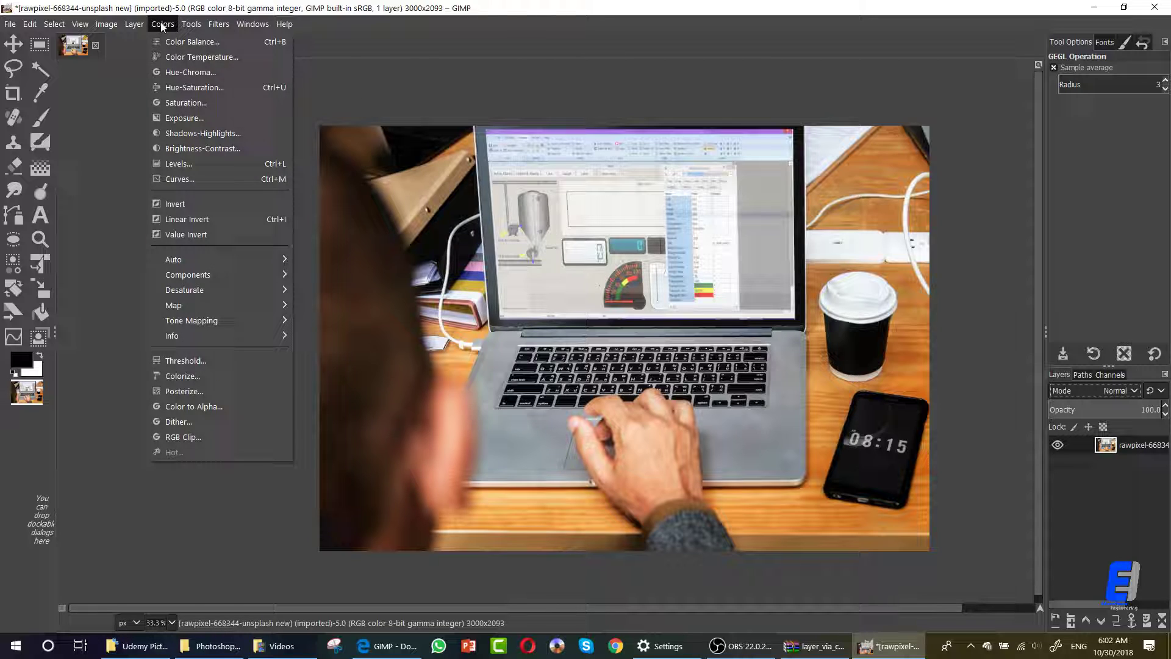
left_click(179, 178)
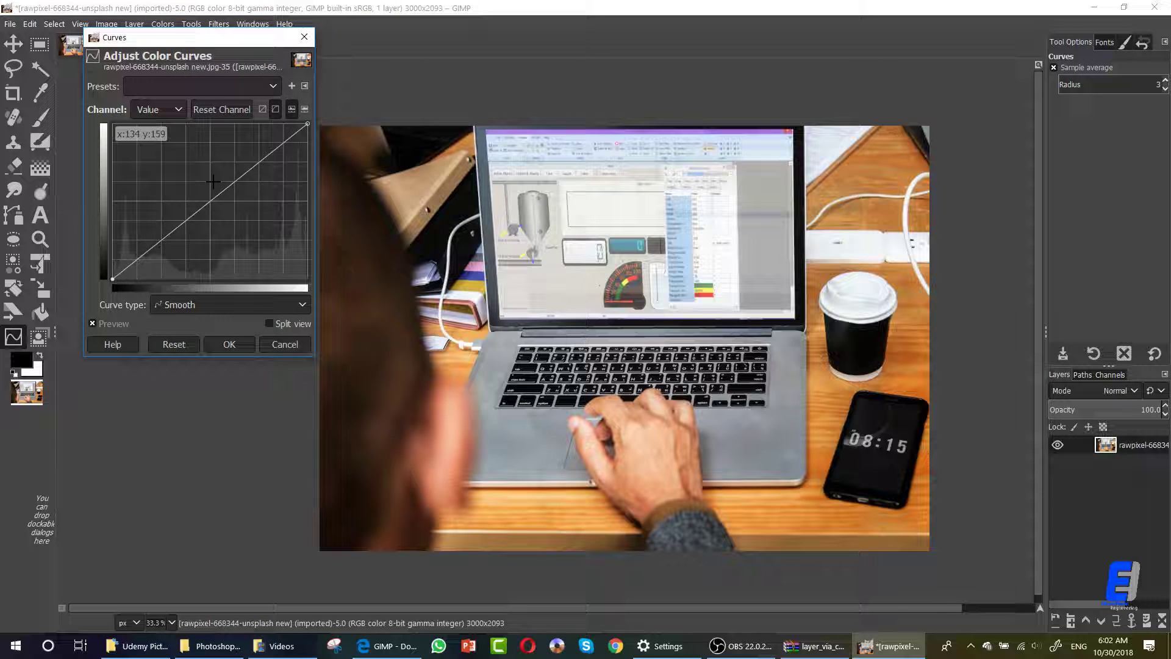
left_click_drag(213, 183, 211, 181)
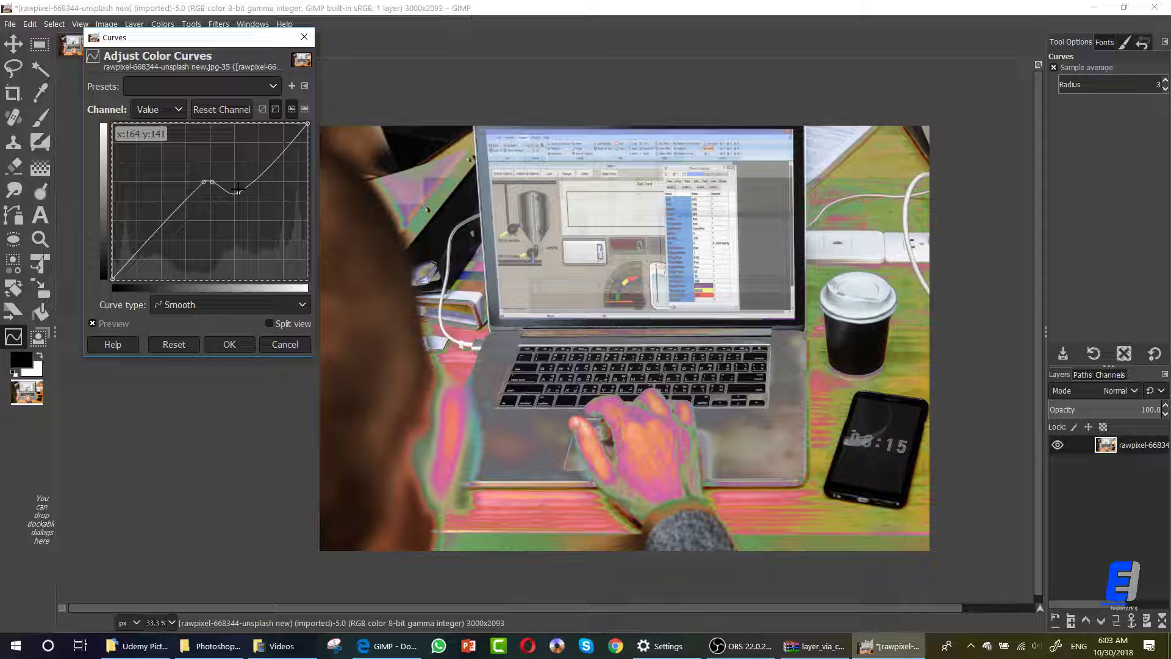
left_click_drag(238, 189, 235, 165)
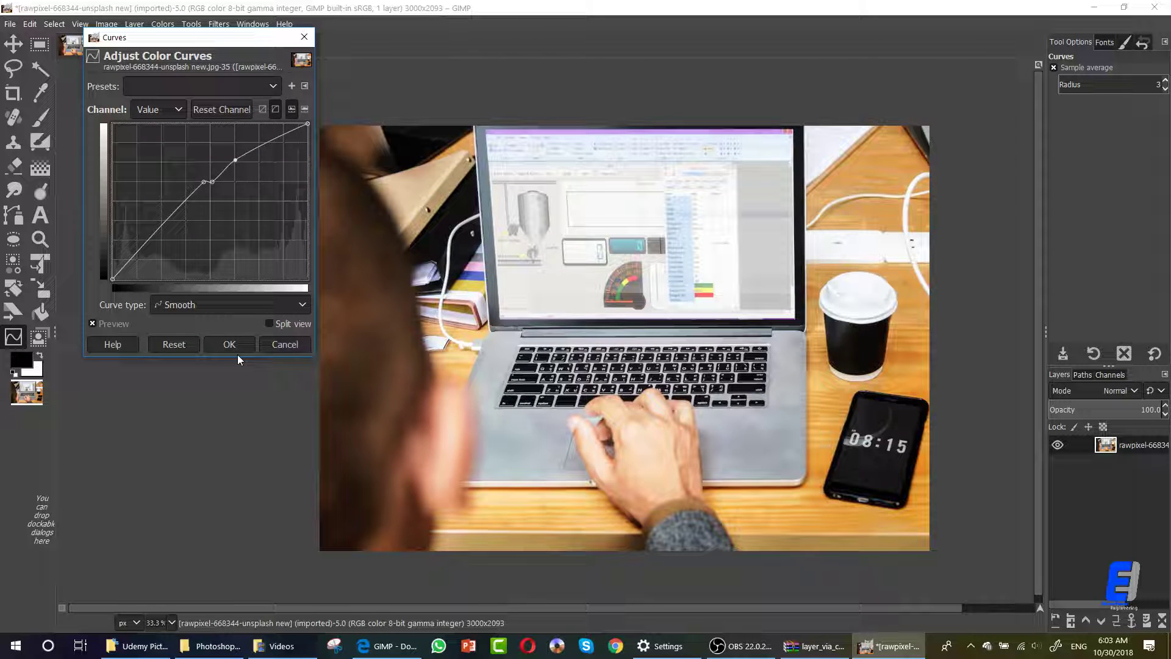
left_click(229, 344)
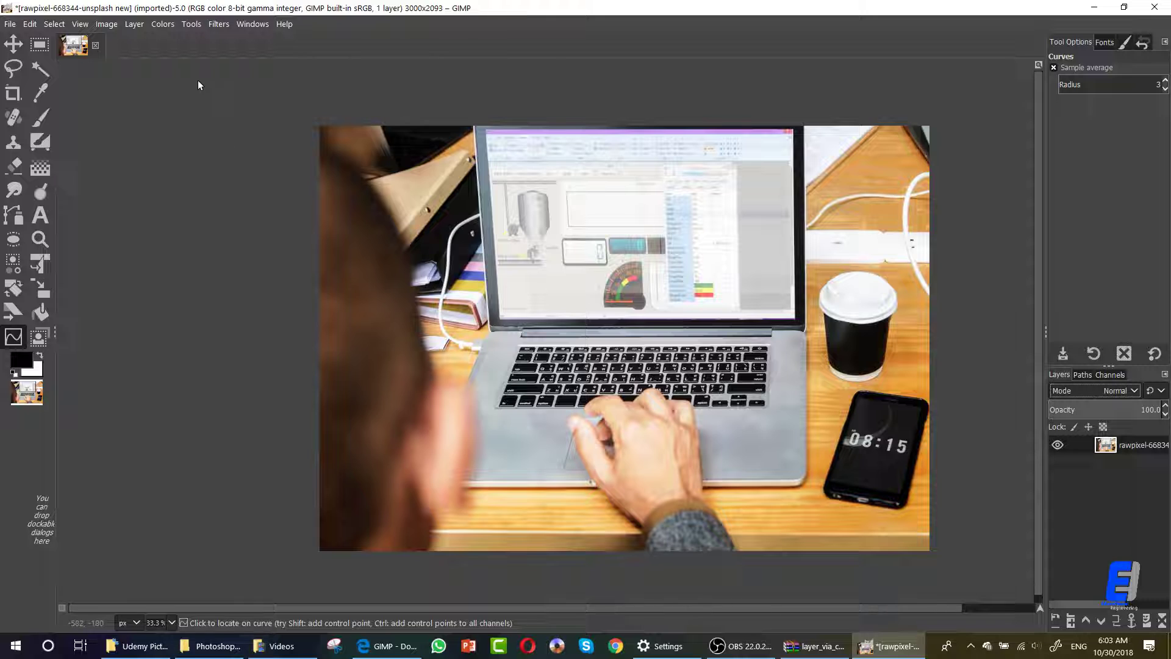
Raise the Levels midtone gamma to 1.28 to brighten the photo further
left_click(162, 23)
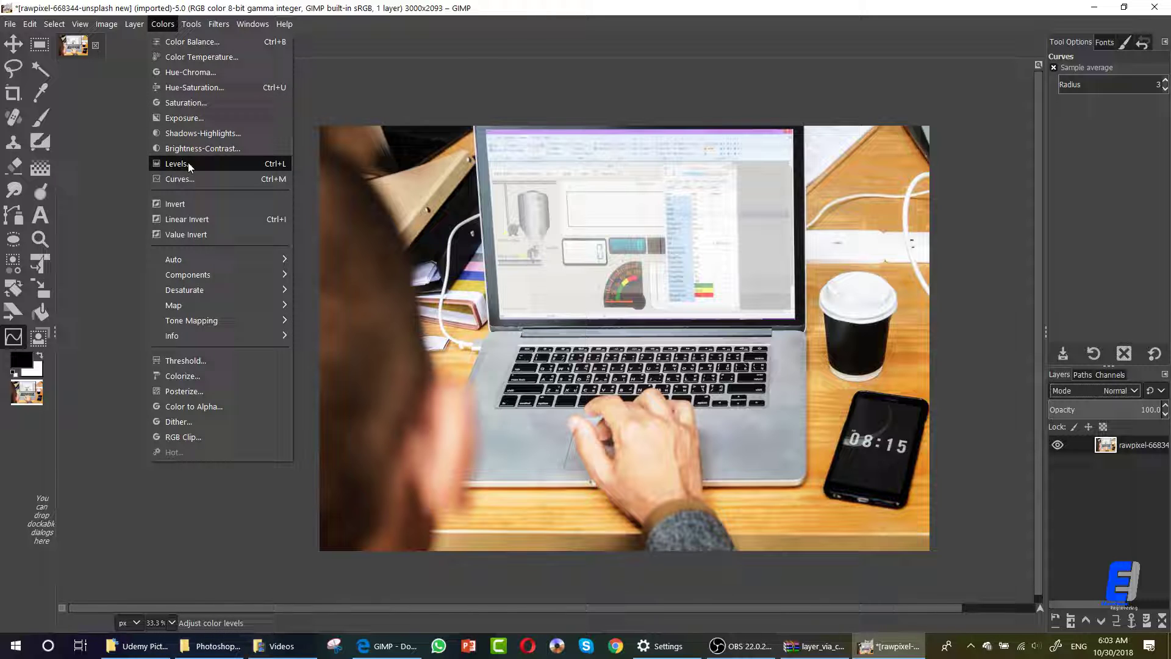
left_click(175, 162)
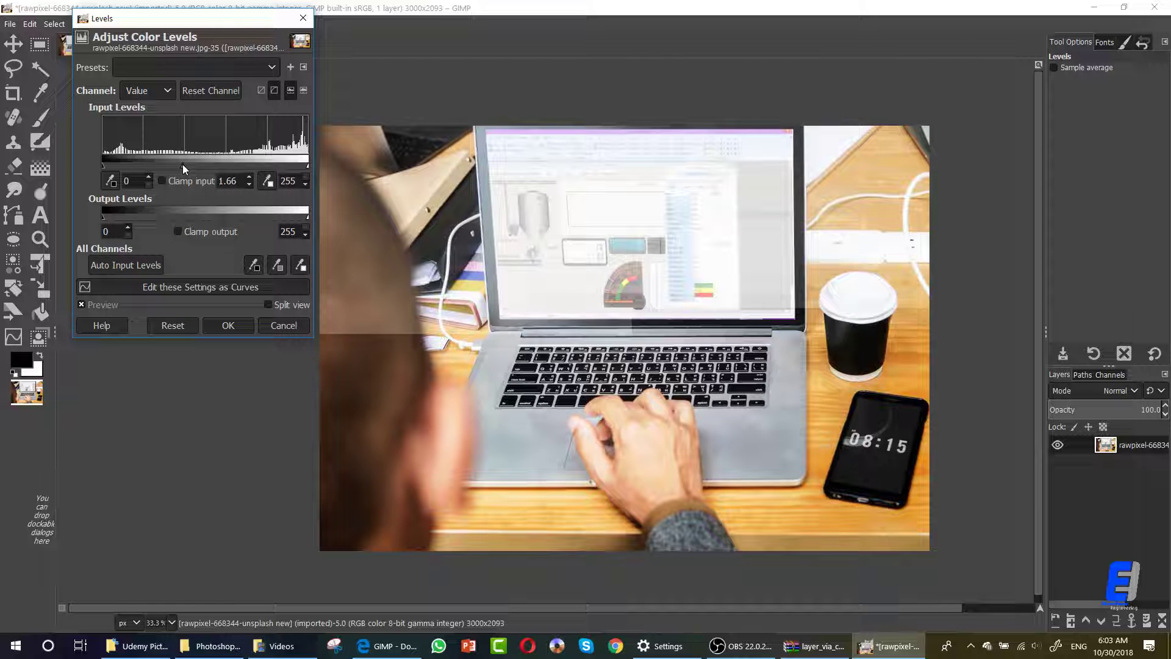
left_click_drag(197, 168, 218, 168)
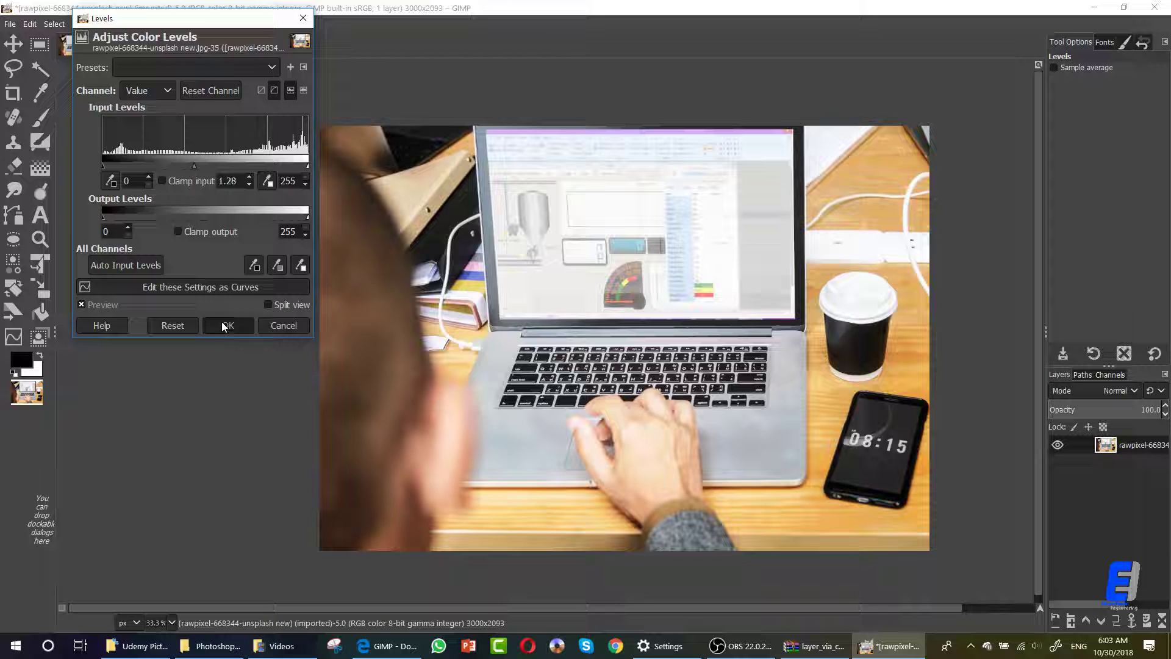
left_click(229, 325)
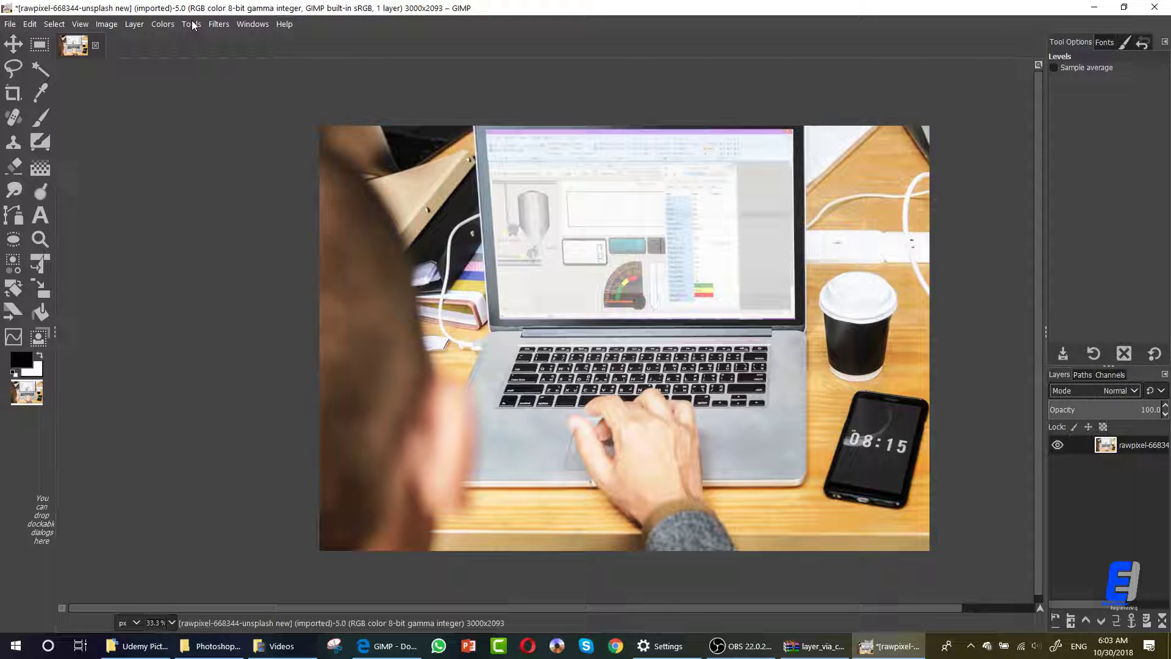
Adjust the photo's saturation from the Colors > Saturation dialog
left_click(162, 25)
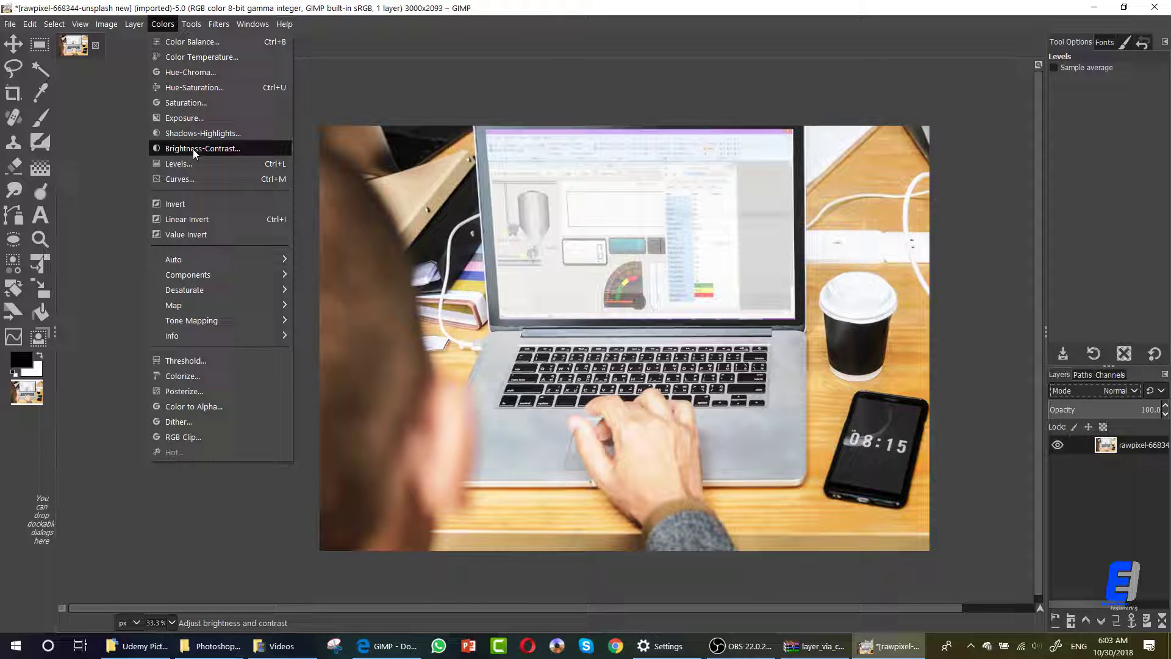
mouse_move(185, 103)
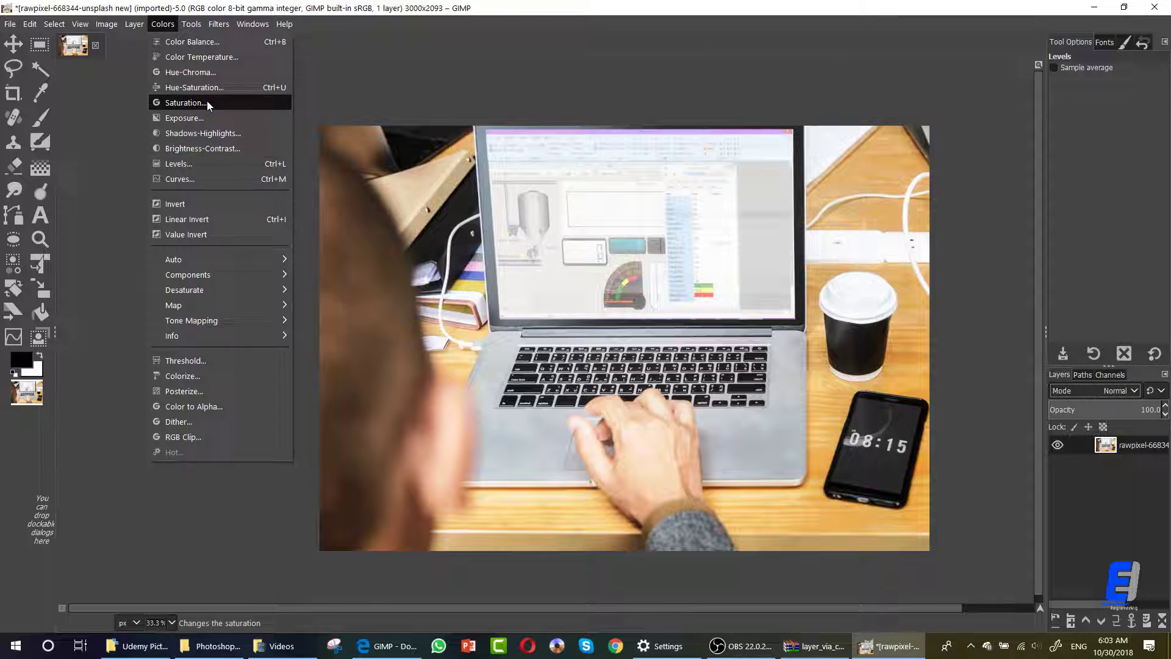
left_click(184, 103)
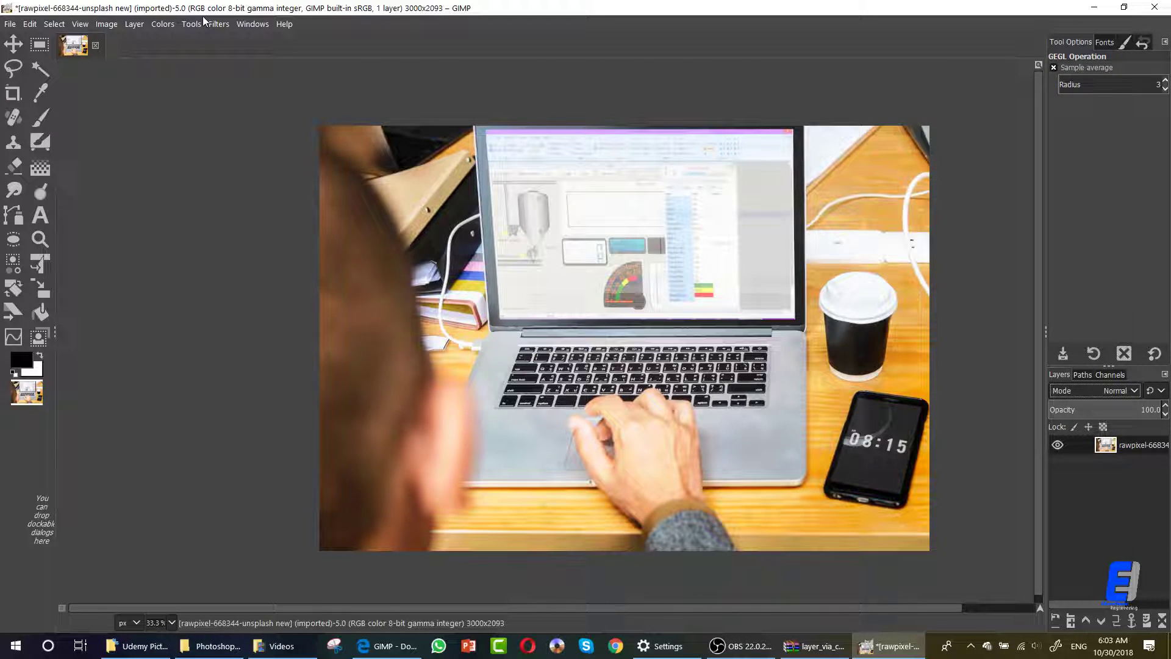
left_click(162, 23)
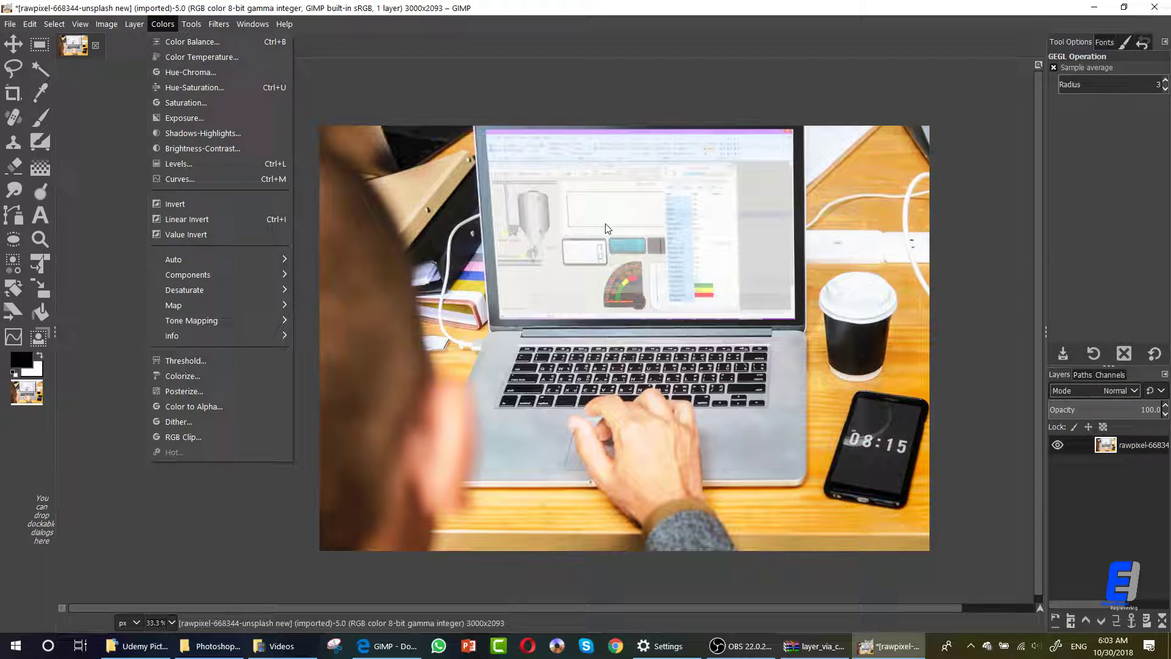
mouse_move(191, 41)
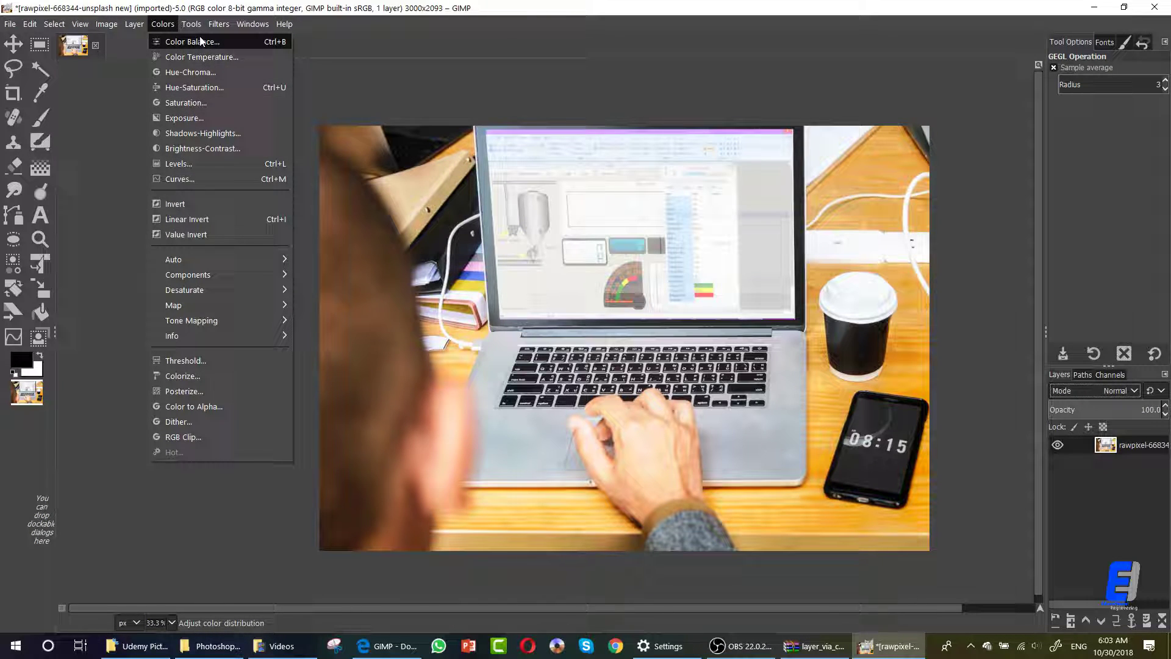
left_click(194, 87)
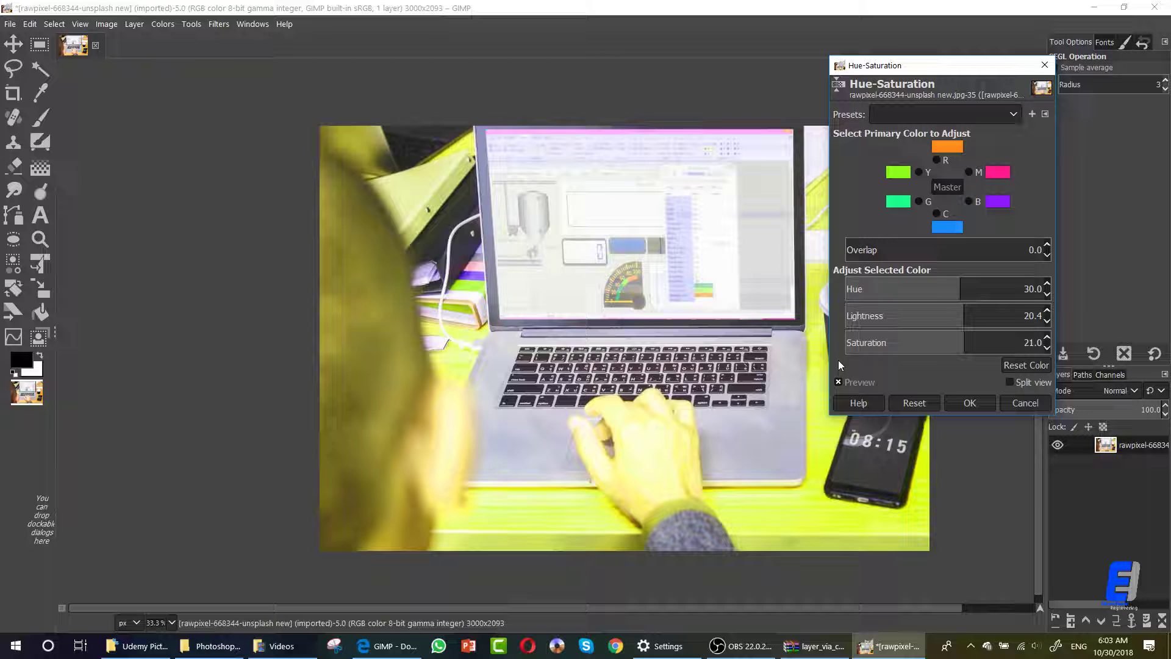
left_click(1024, 403)
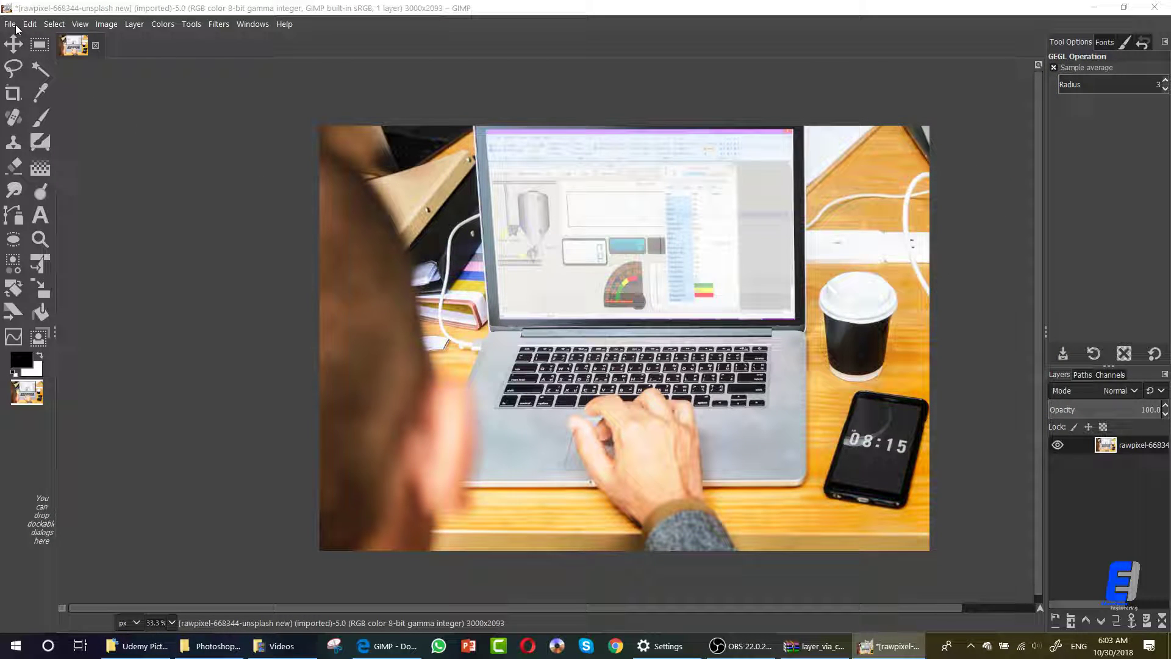
Export the photo as 'rawpixel-668344-unsplash nhhhhhew.jpg' at JPEG quality 90
left_click(11, 24)
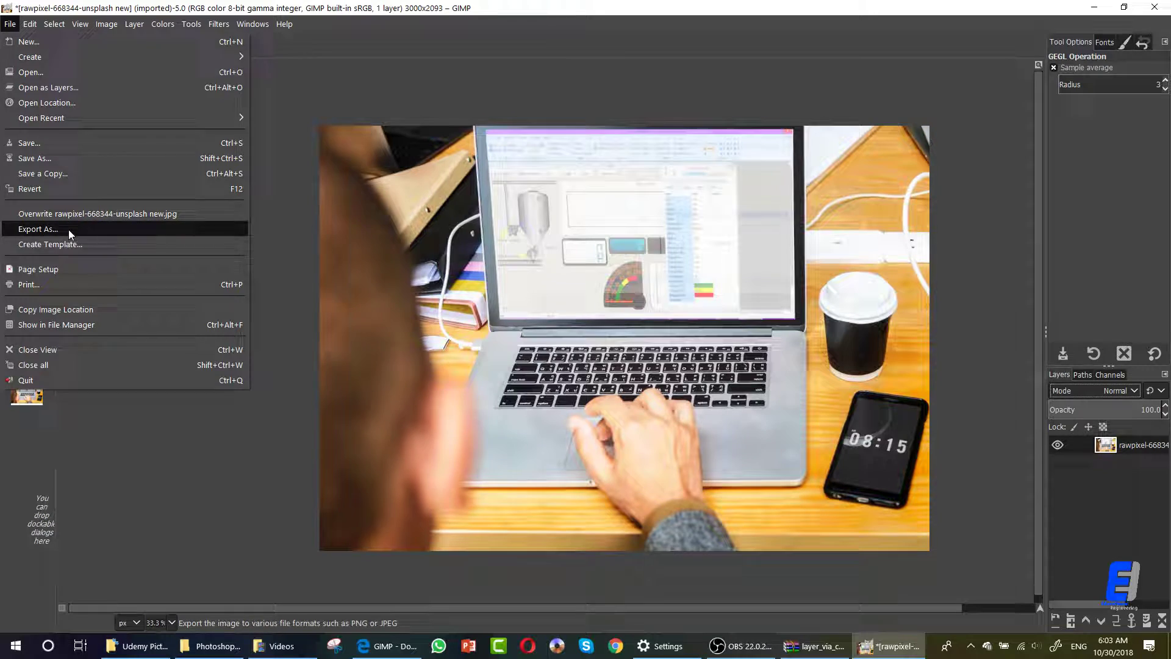
left_click(38, 230)
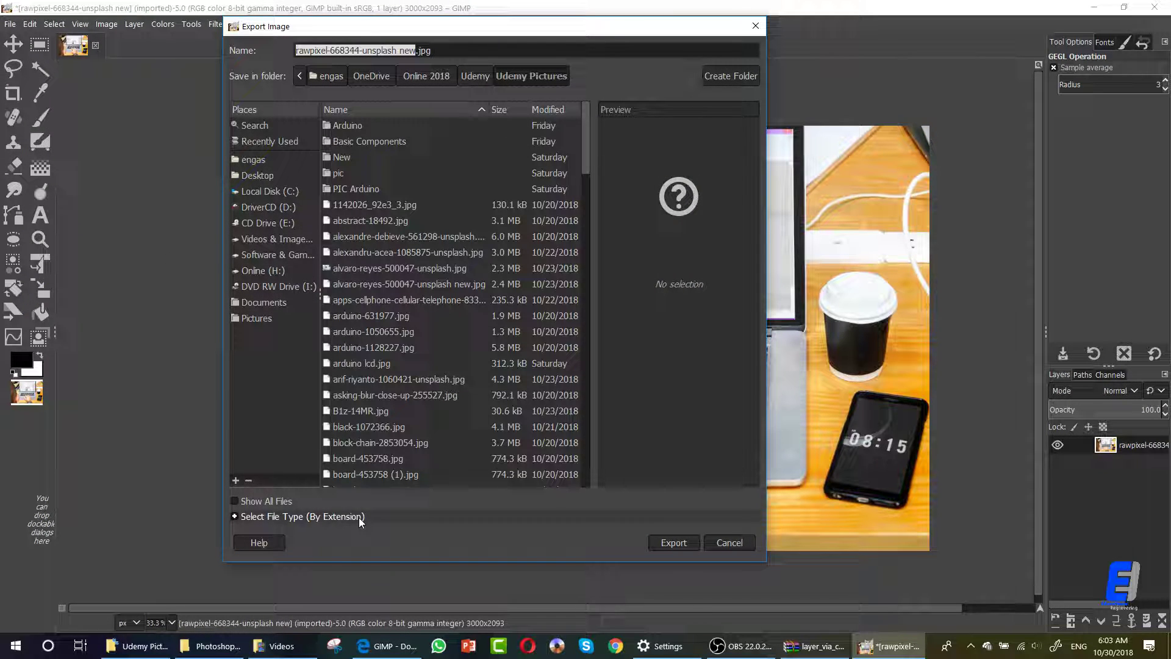
left_click(301, 516)
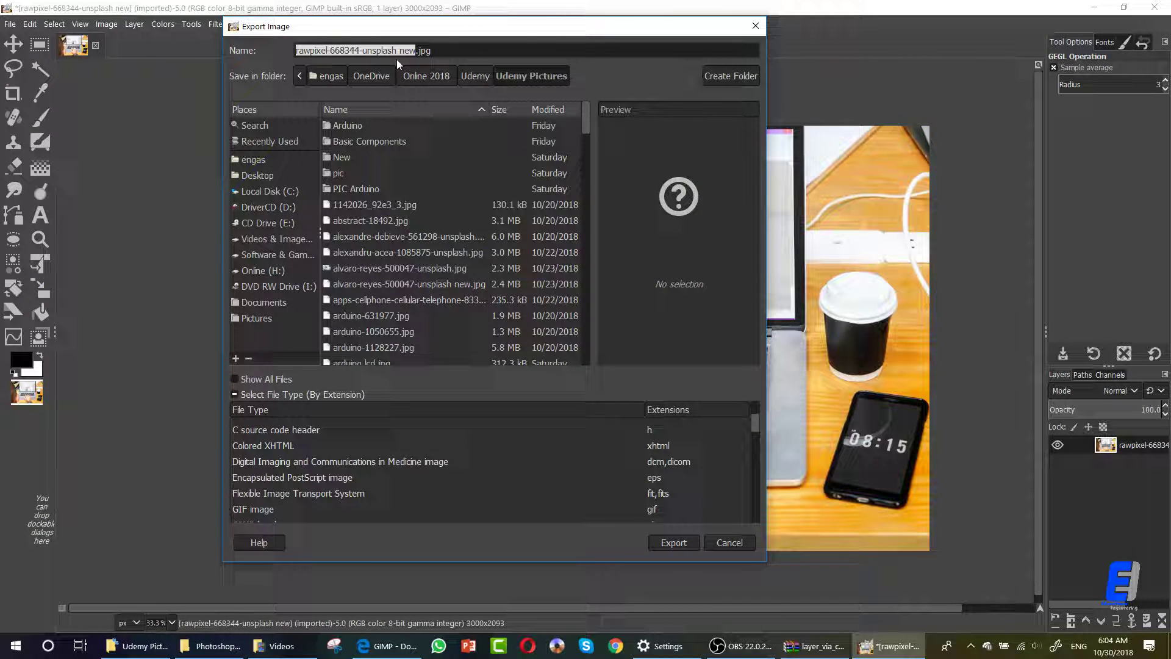
type("nhhhh")
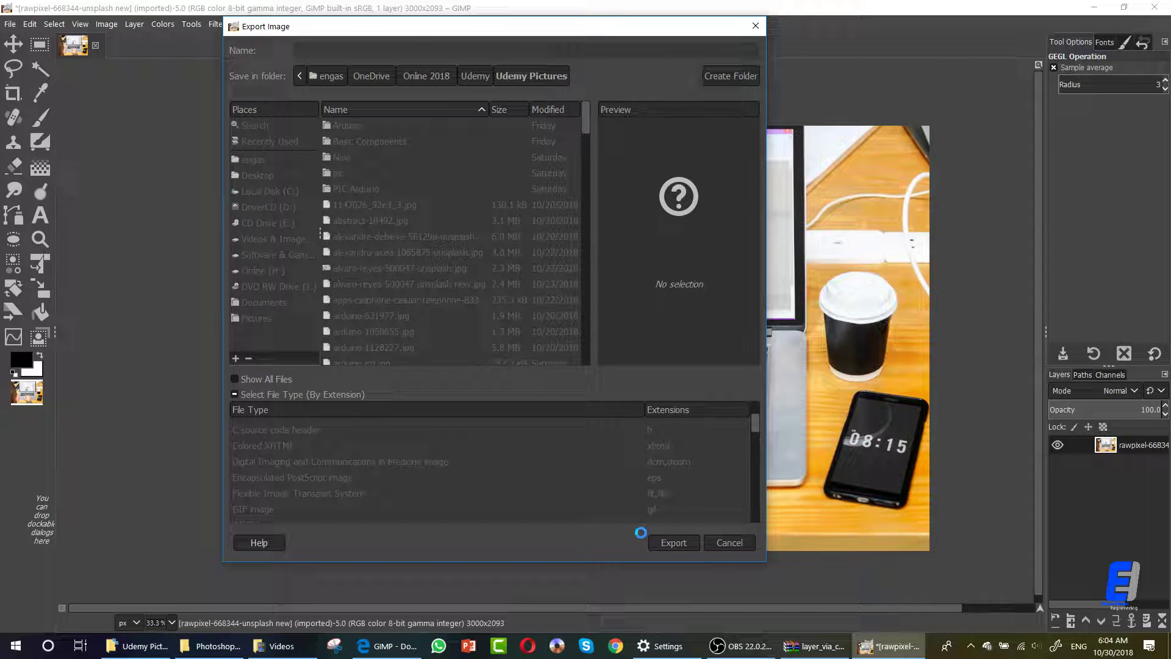
left_click(672, 541)
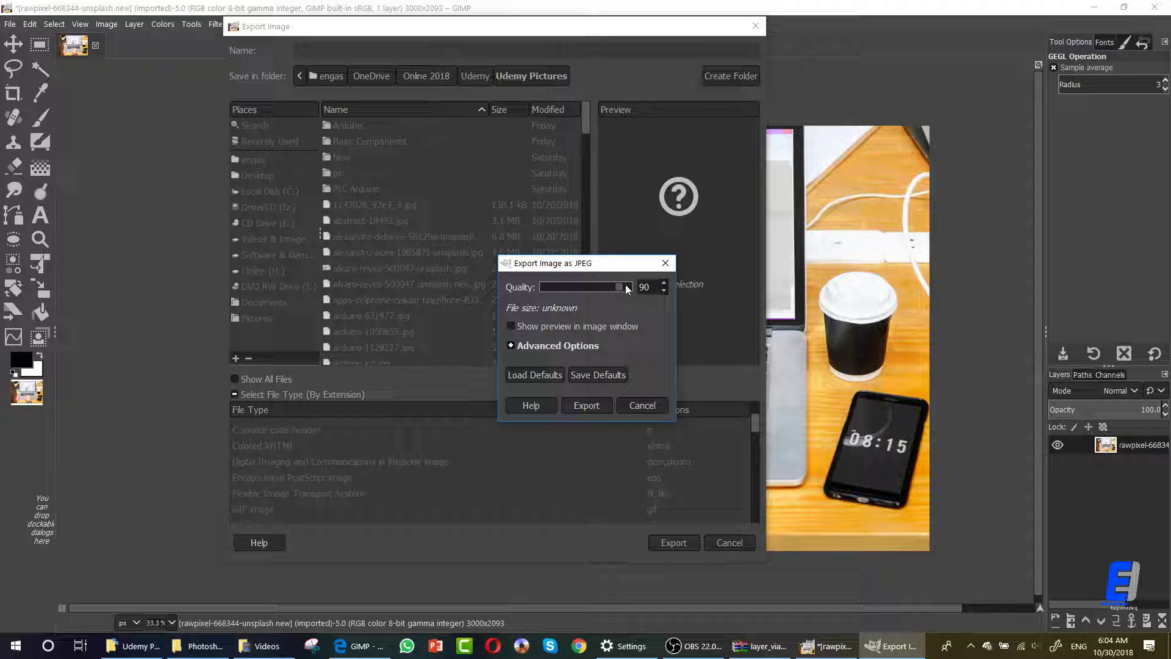
left_click(587, 405)
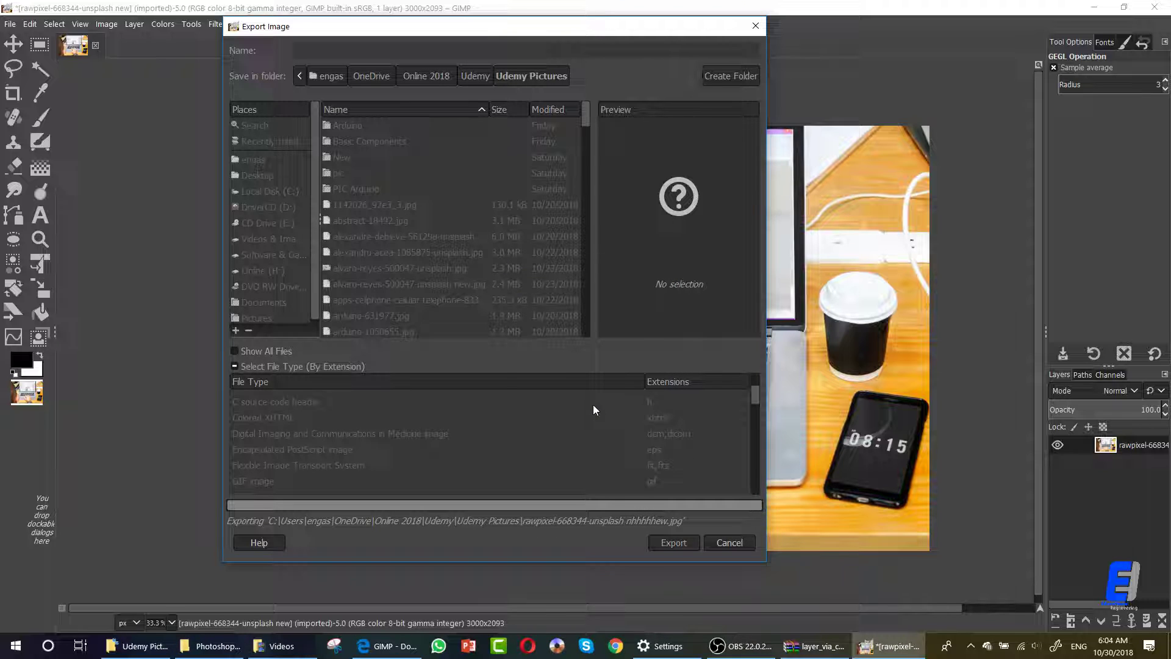
left_click(672, 542)
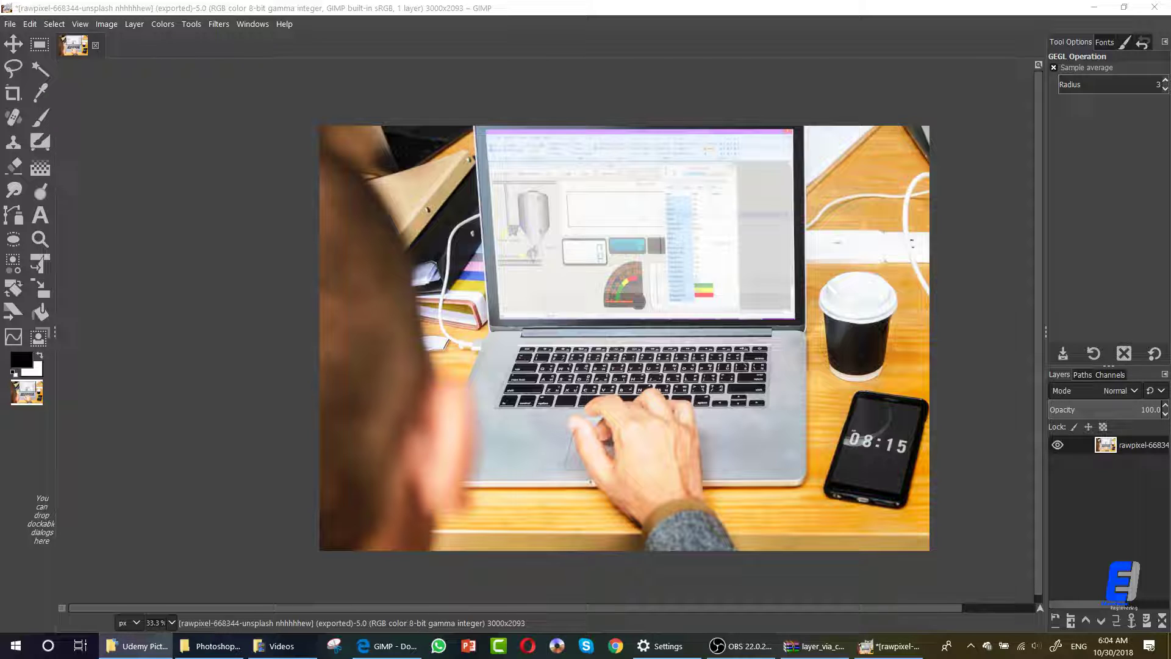
View the exported photo full screen in the Photos viewer
left_click(889, 645)
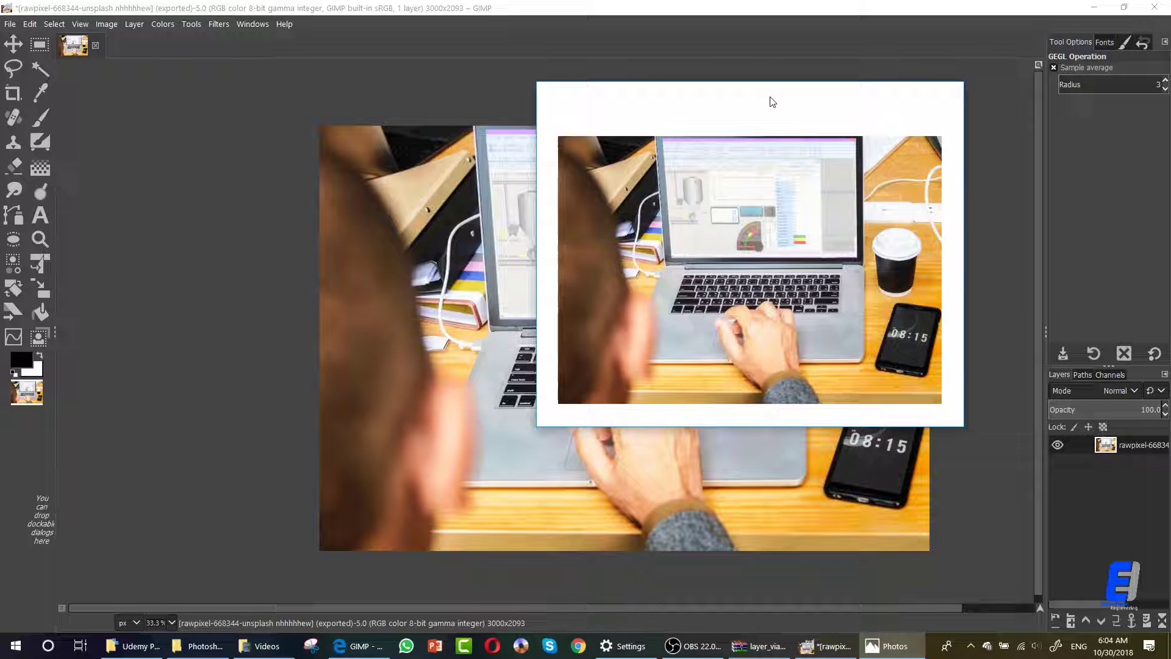
left_click(891, 645)
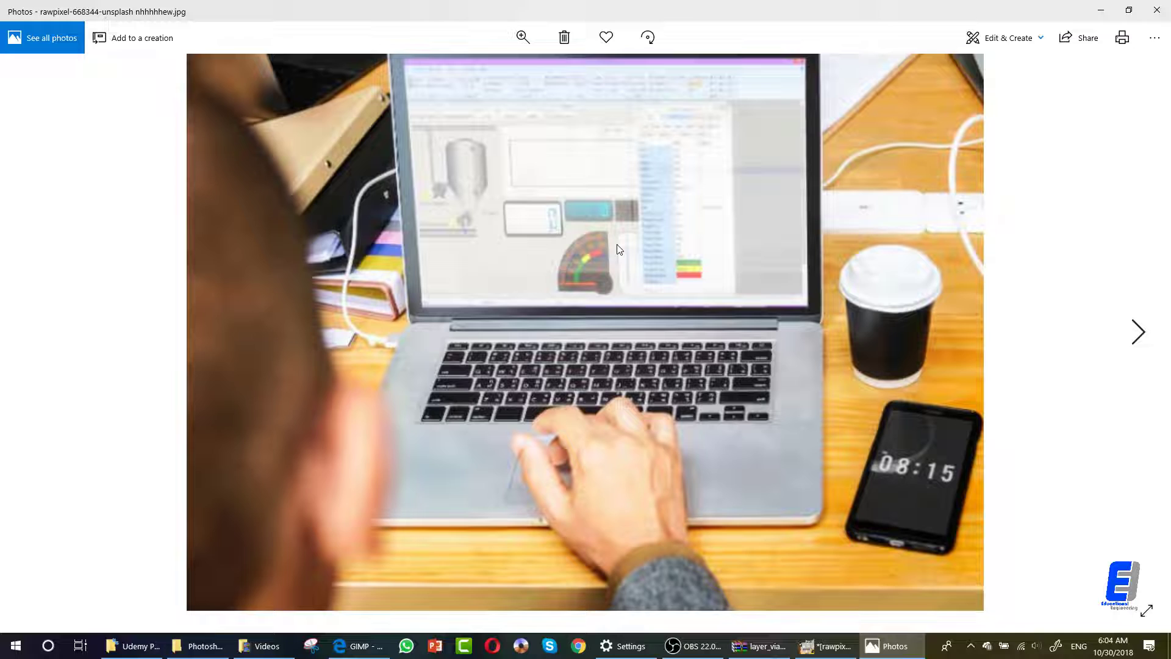